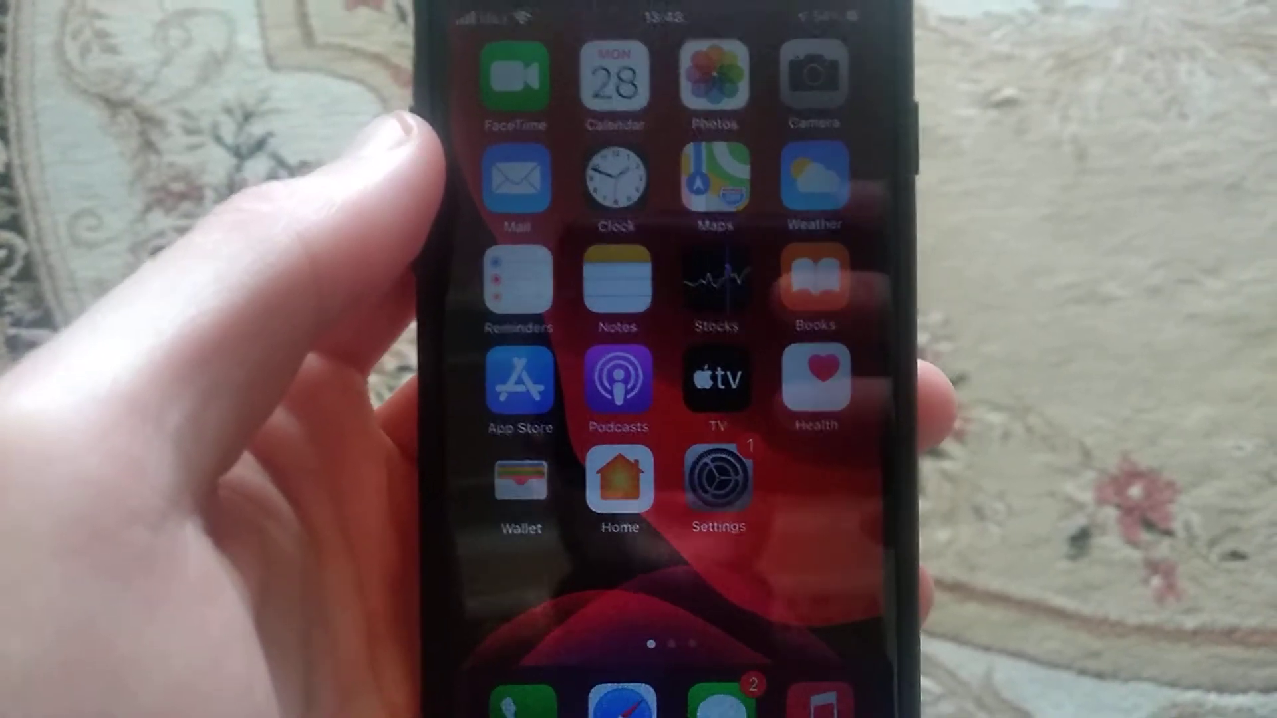
- Open the Settings app from the home screen
click(715, 480)
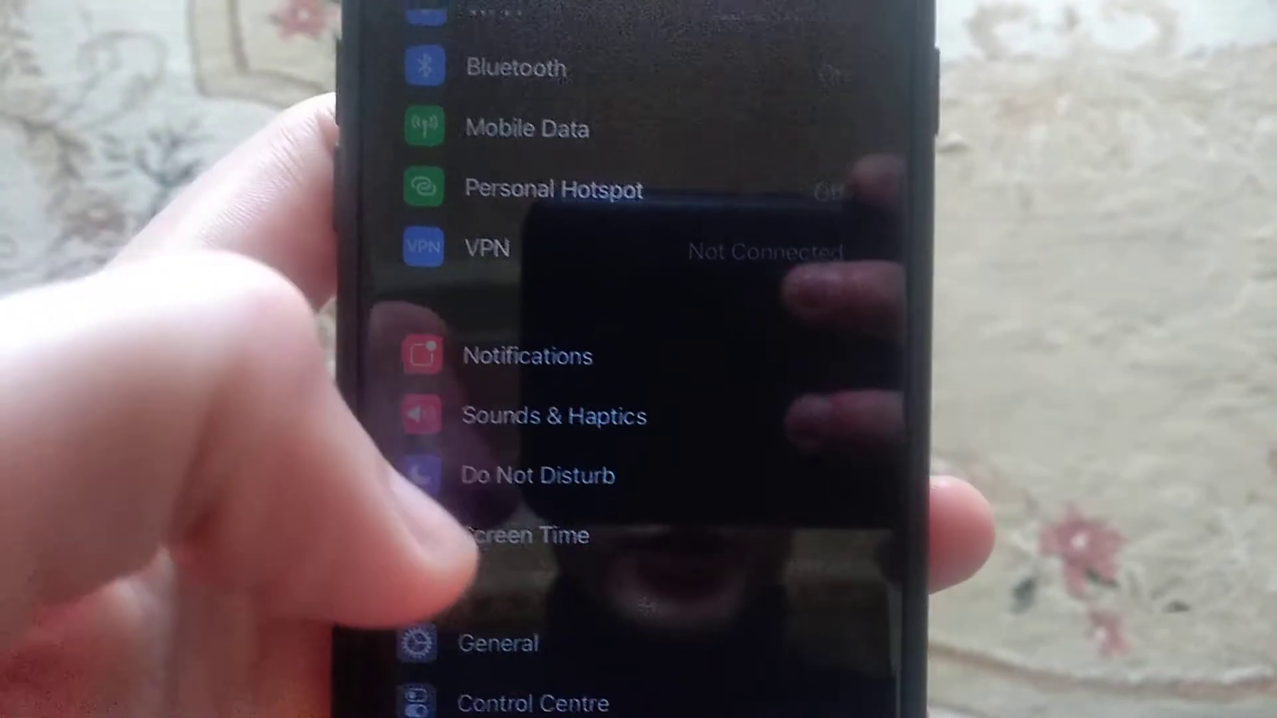